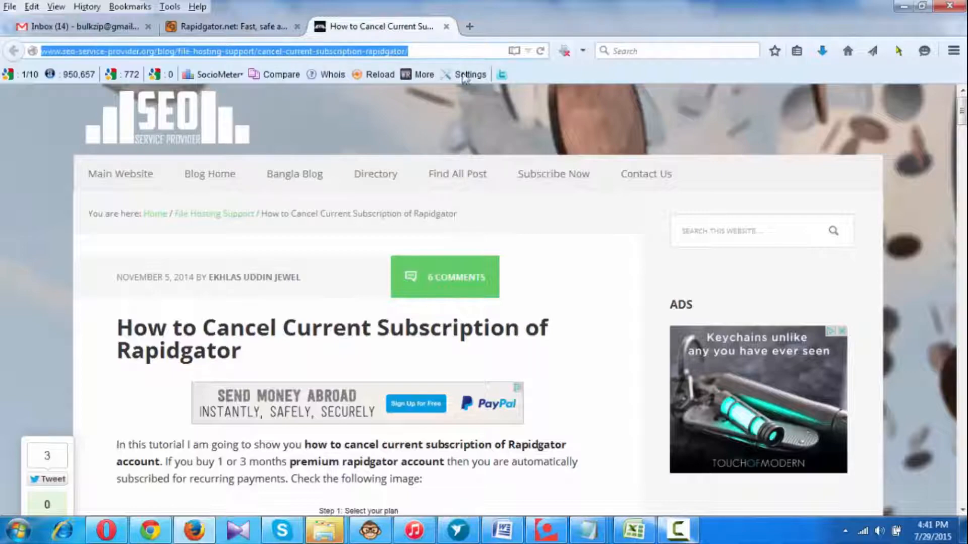
# - Scroll to the tutorial's Steps 1–3 and highlight the Step 1 sentence about logging in
pyautogui.scroll(-3)
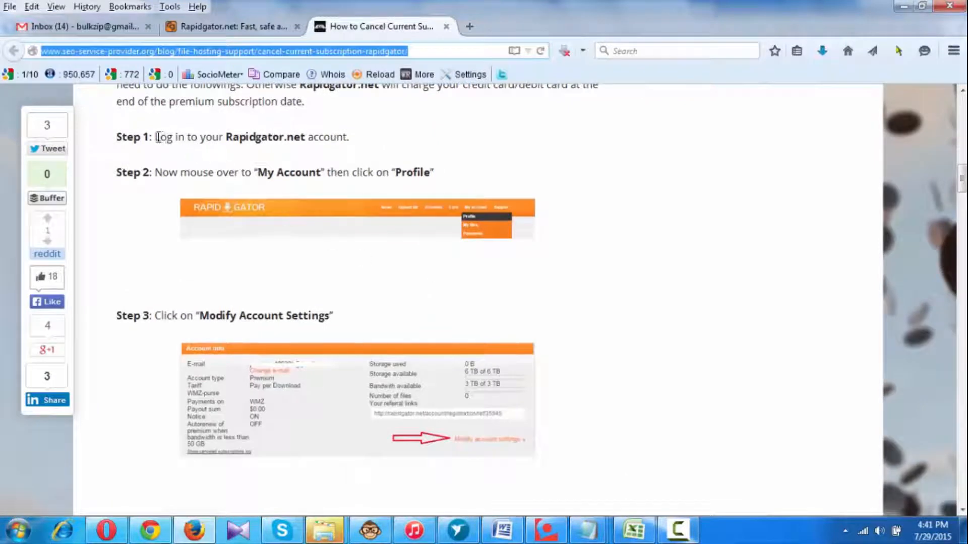
pyautogui.moveTo(156, 136); pyautogui.dragTo(348, 136)
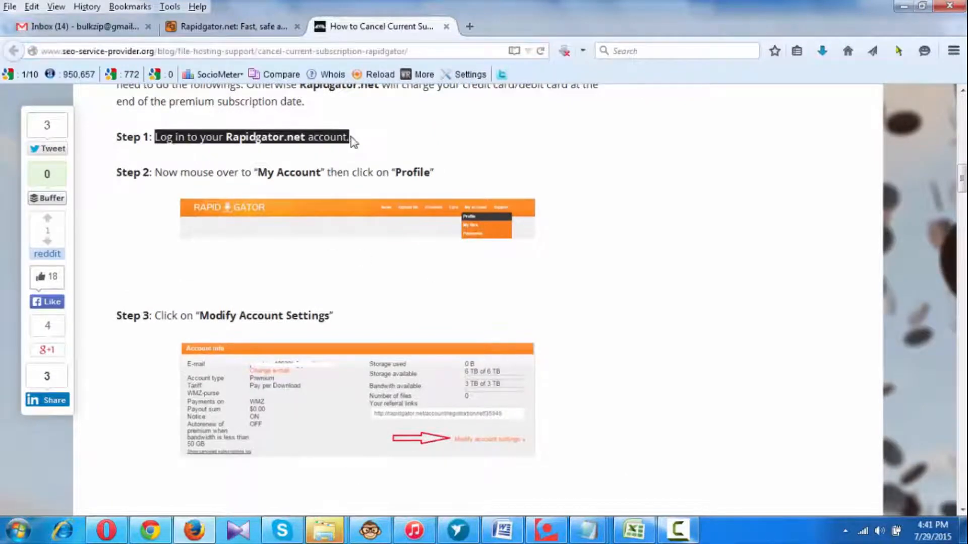
# - Request the Rapidgator Profile page from the My account menu, then return to the blog tab
pyautogui.click(229, 26)
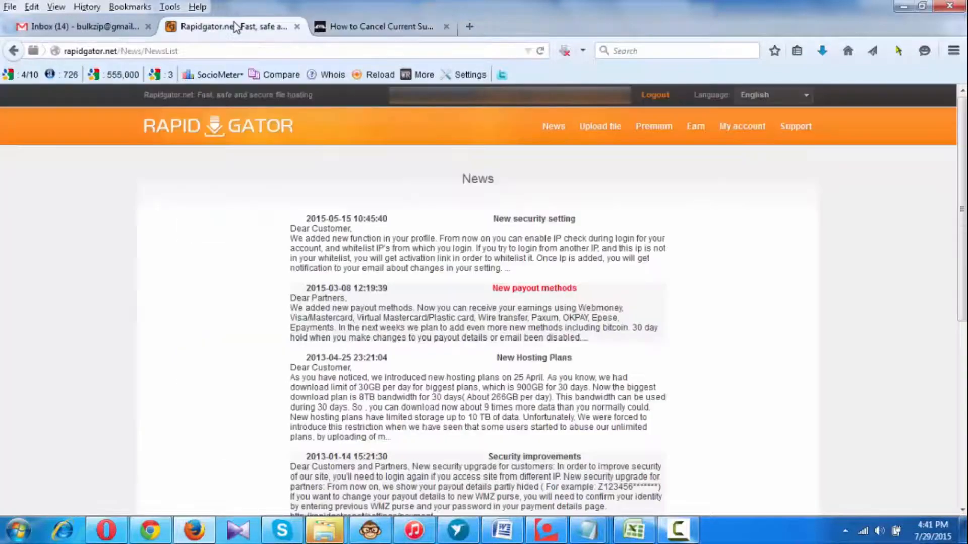
pyautogui.moveTo(544, 148)
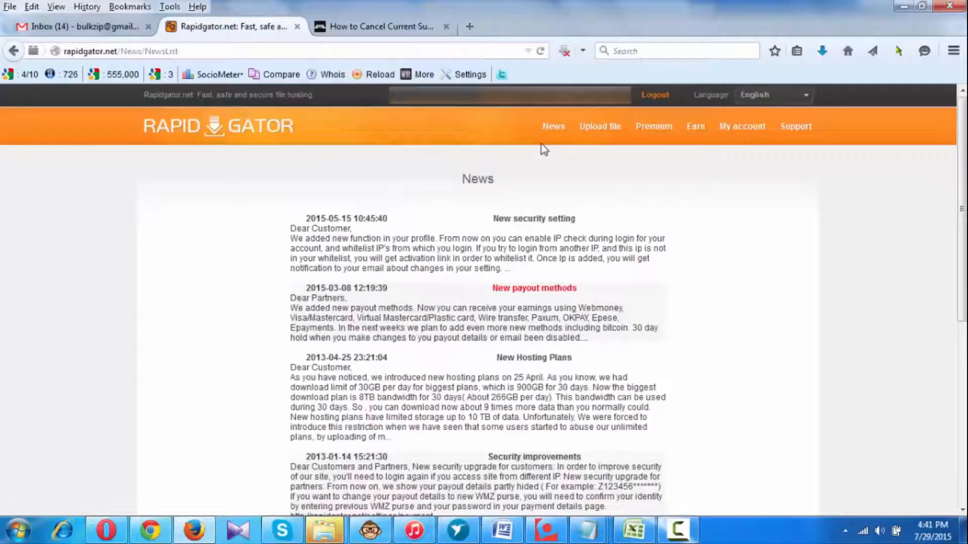
pyautogui.click(380, 26)
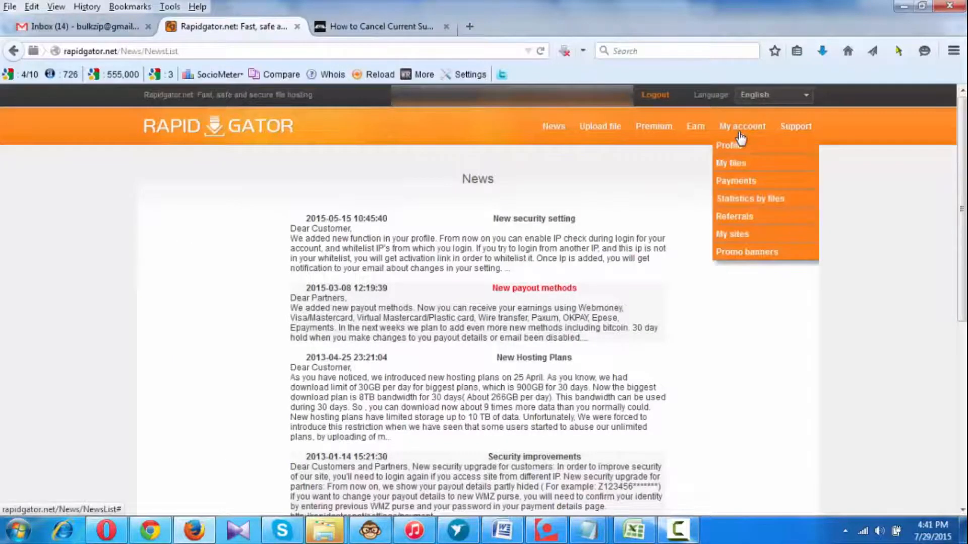
pyautogui.click(728, 145)
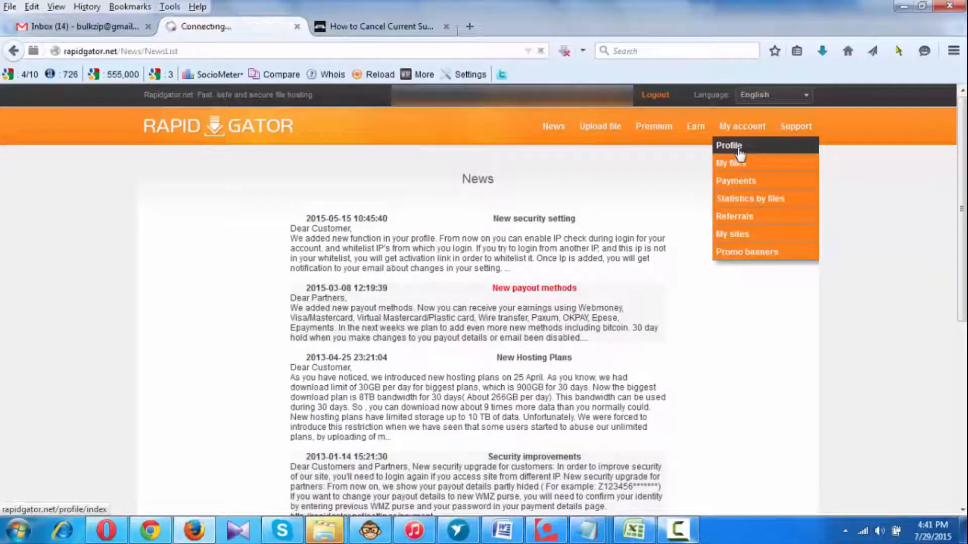
pyautogui.click(382, 26)
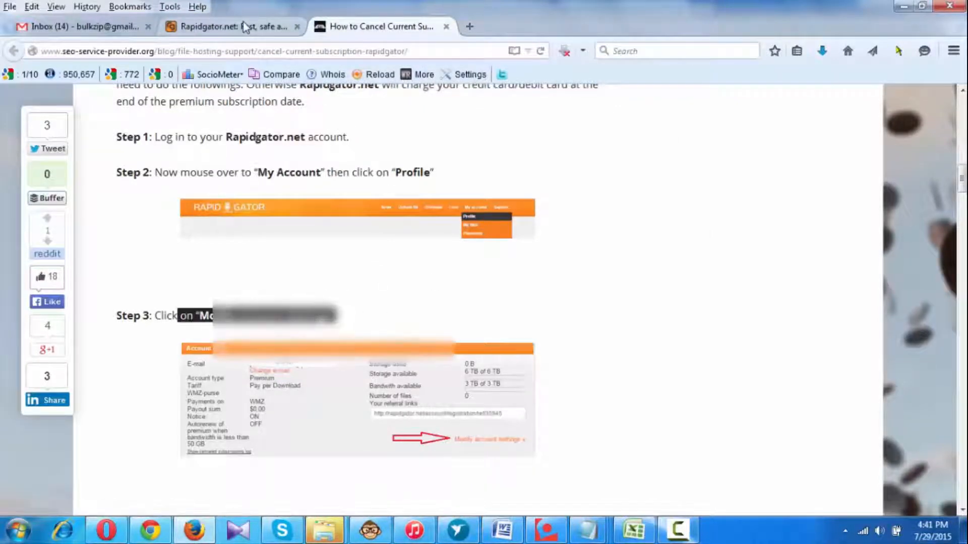
# - From the Rapidgator Profile page, choose Modify account settings to reach the settings form
pyautogui.click(232, 26)
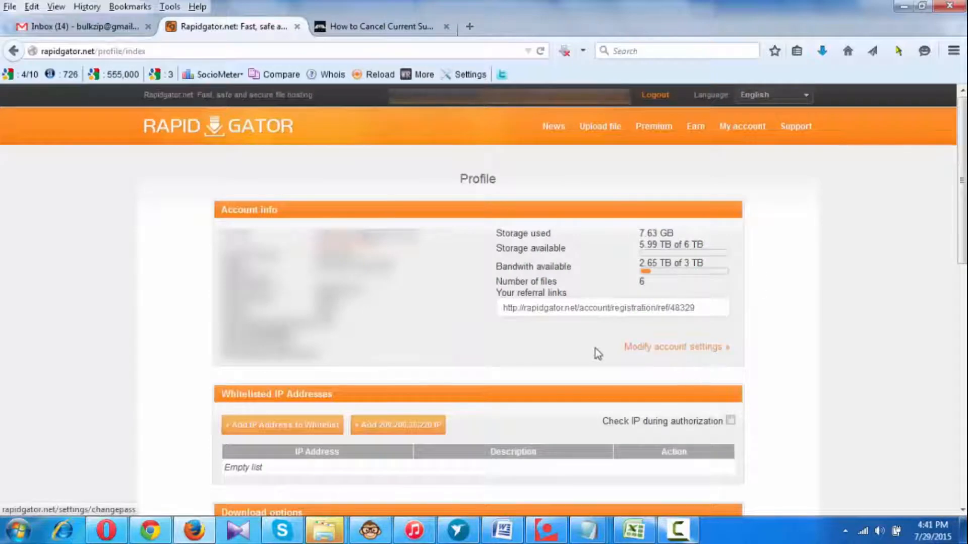
pyautogui.click(675, 346)
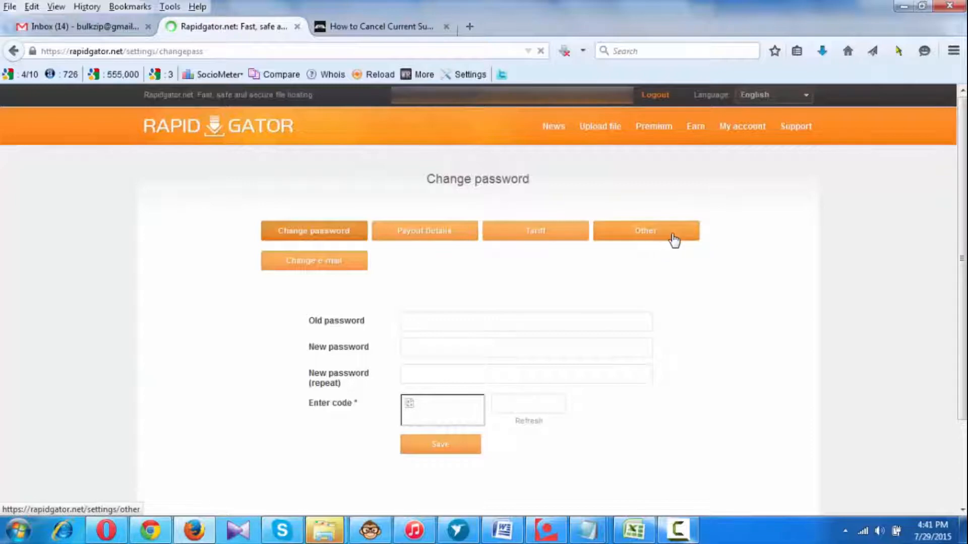
# - Show the Other settings tab listing Cancel current subscription with its password and code fields
pyautogui.click(646, 231)
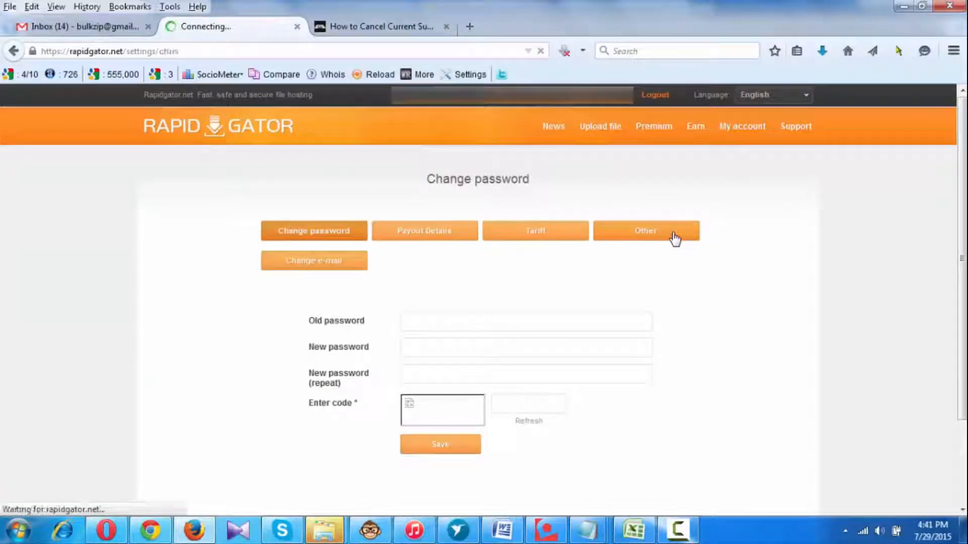
pyautogui.click(646, 230)
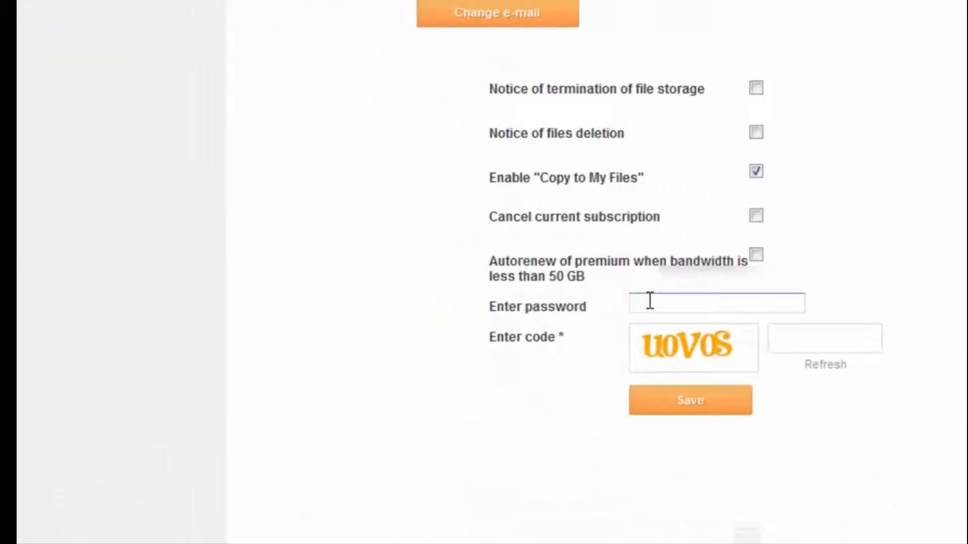
pyautogui.moveTo(711, 338)
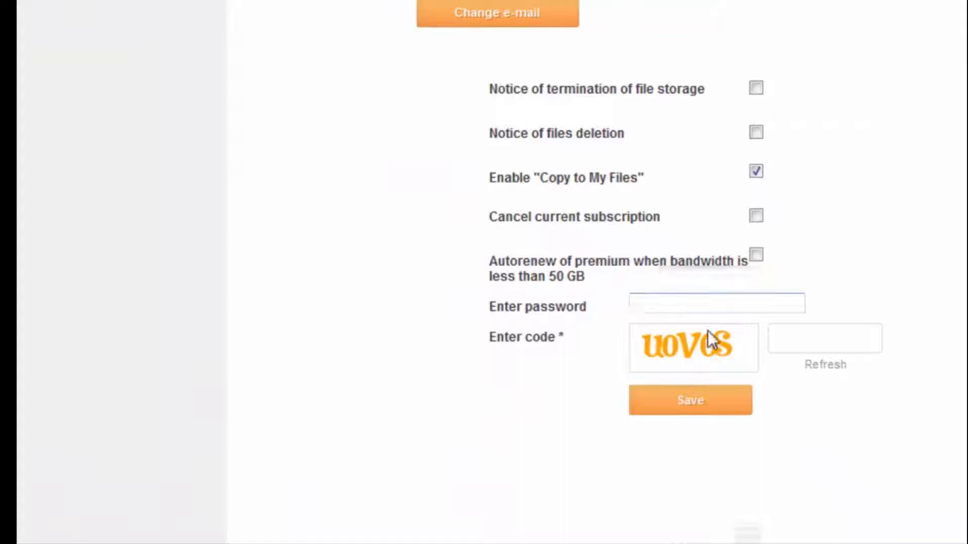
pyautogui.click(823, 339)
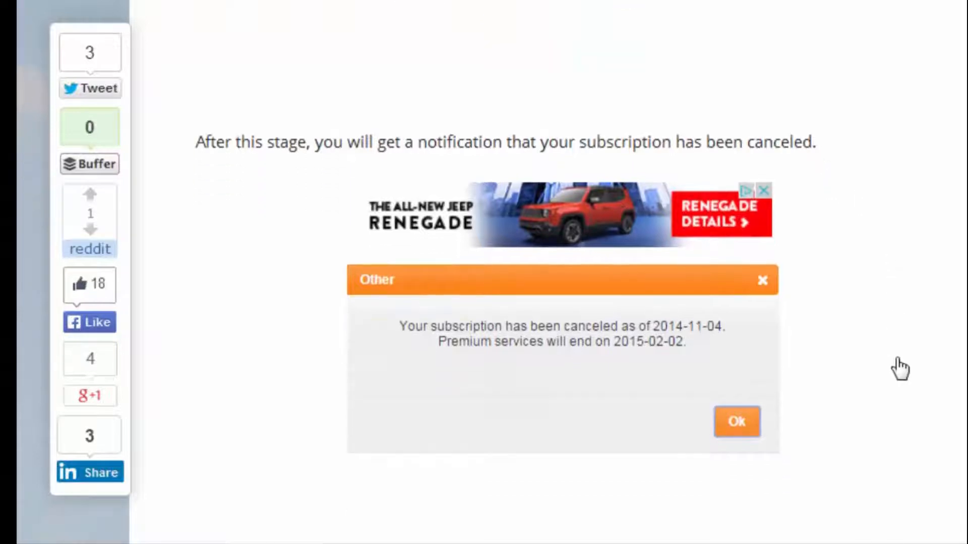
# - Read the blog's cancellation notice and recurring-payments intro, then bring Steps 3–5 into view
pyautogui.scroll(-3)
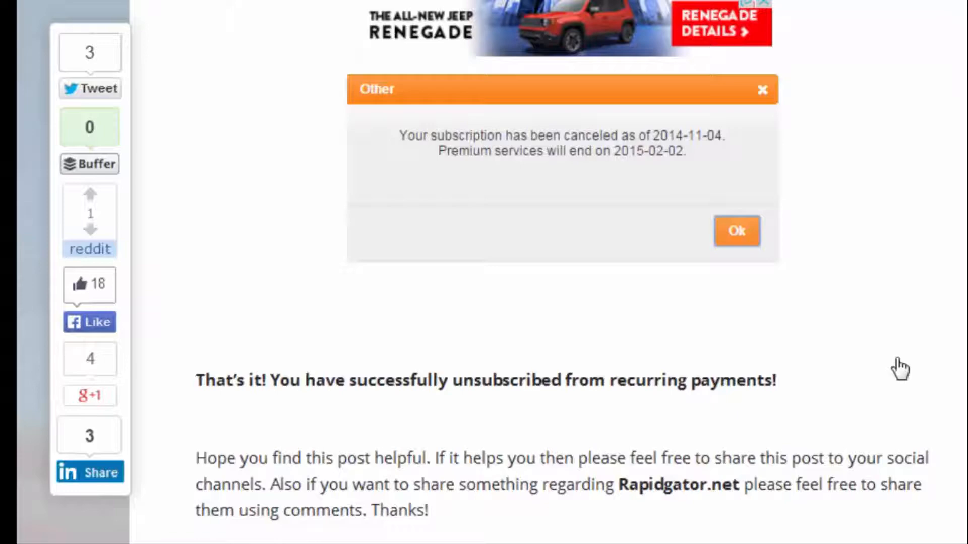
pyautogui.click(736, 231)
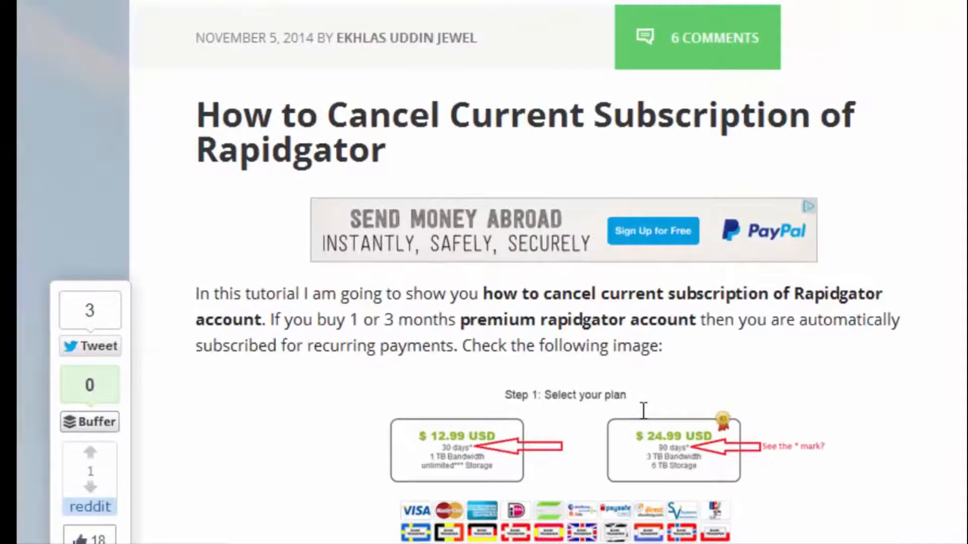
pyautogui.doubleClick(850, 319)
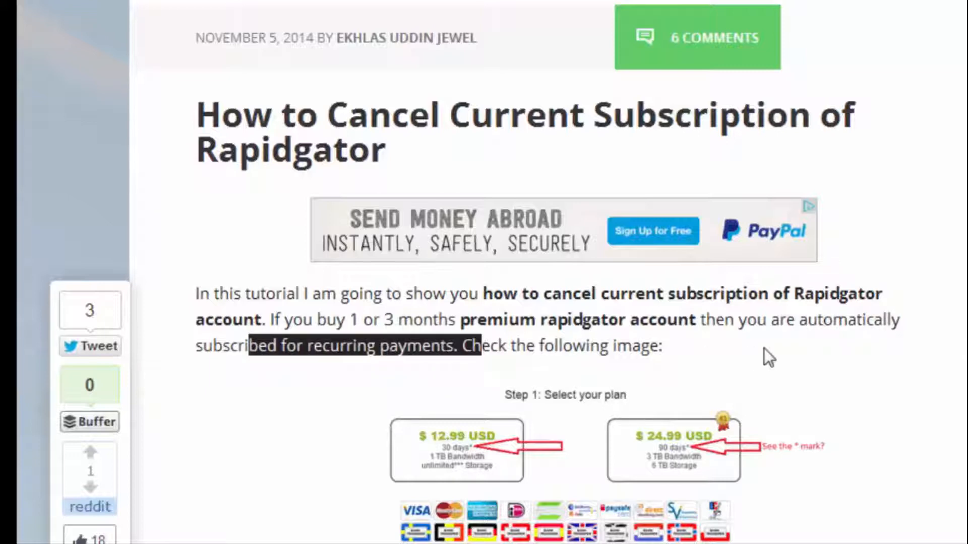
pyautogui.scroll(-3)
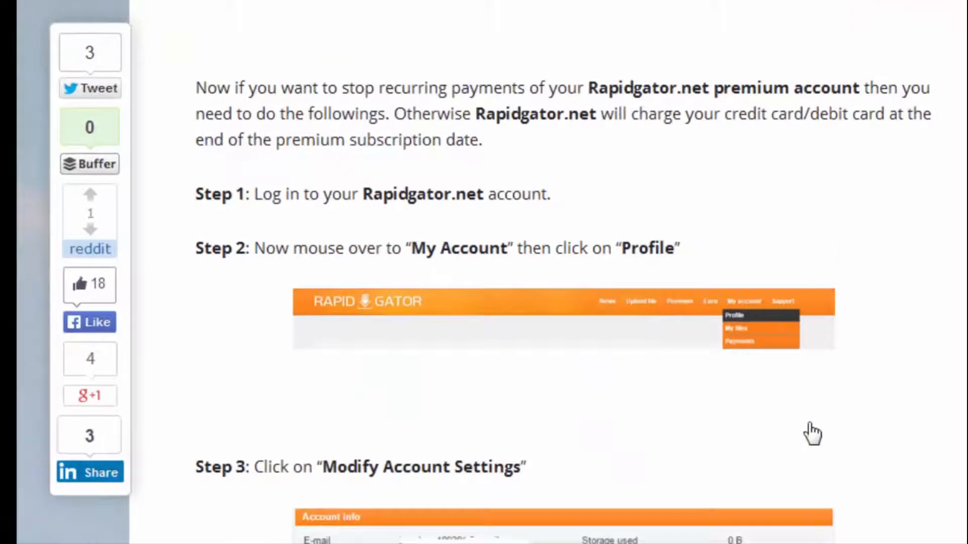
pyautogui.scroll(-3)
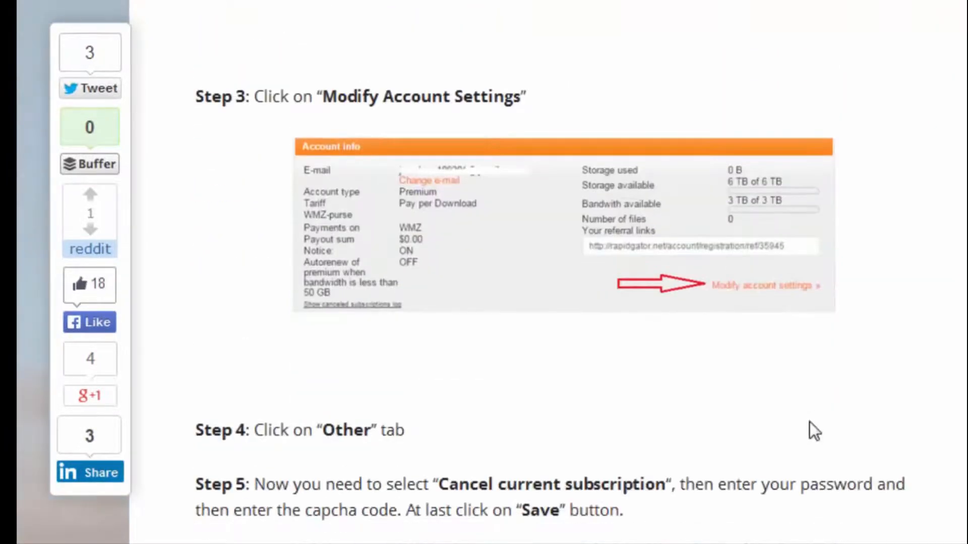